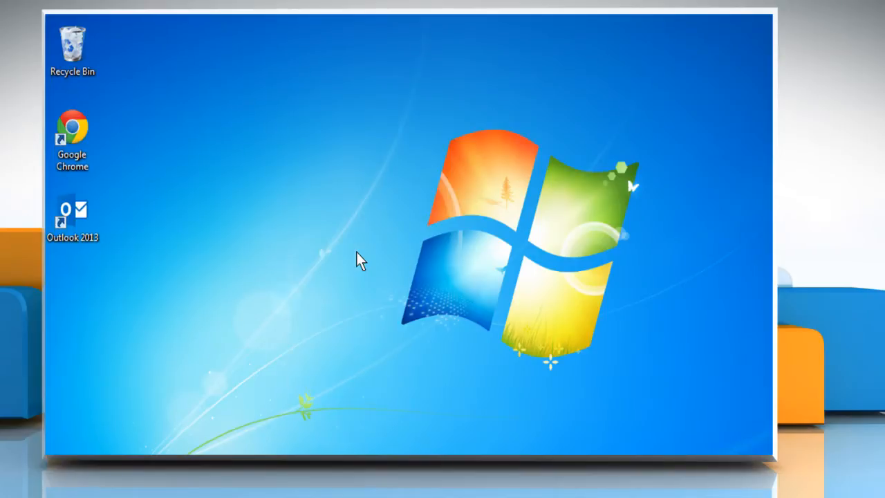
pyautogui.moveTo(207, 199)
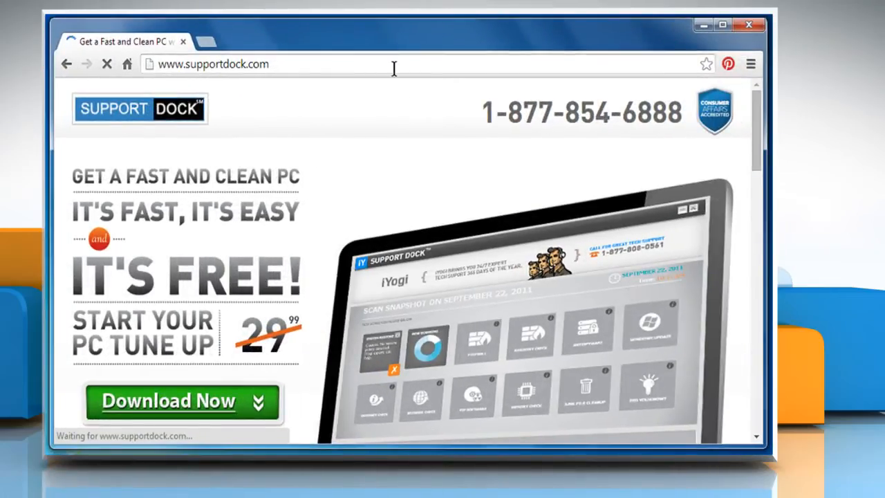
pyautogui.write('www.google')
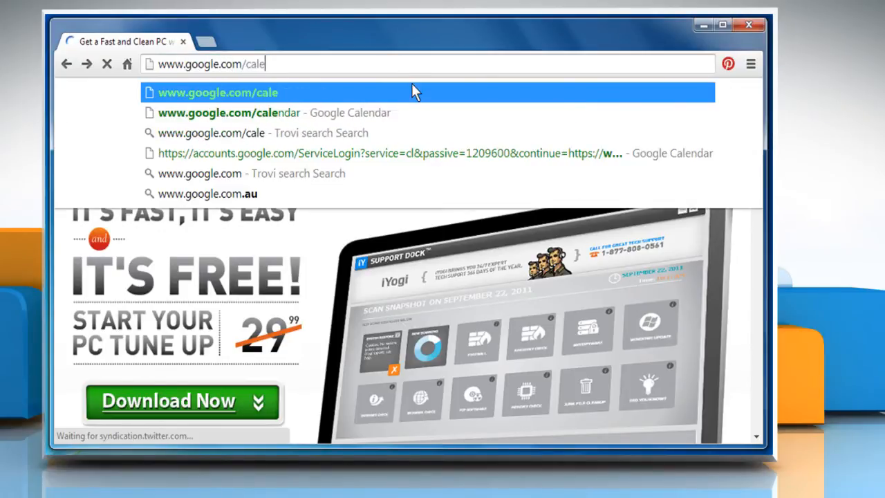
pyautogui.write('ndar')
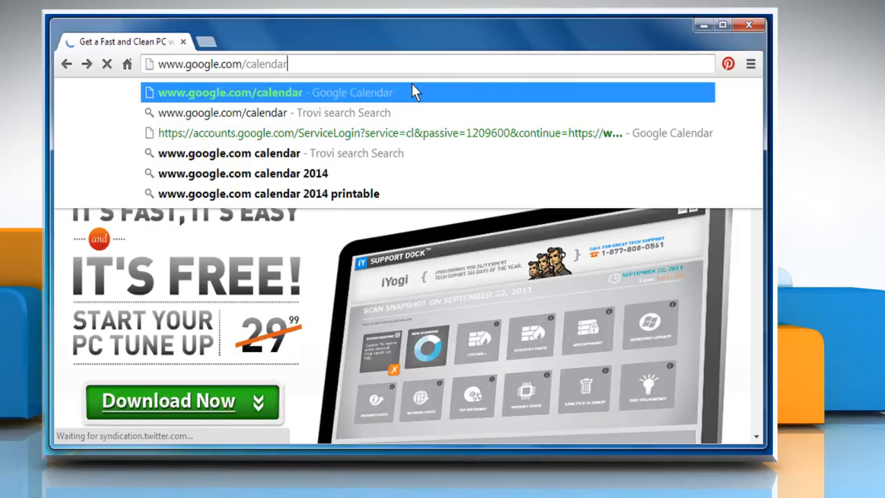
# - Load the Google Calendar sign-in page and enter the account password to sign in
pyautogui.click(230, 92)
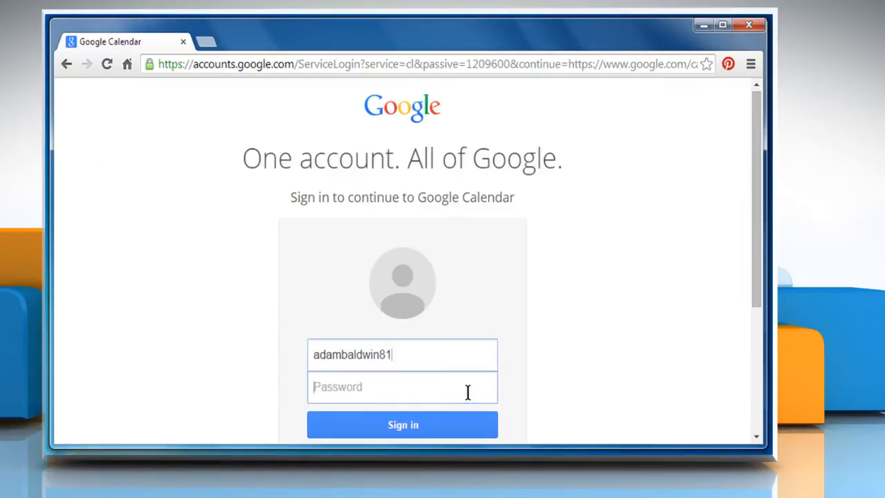
pyautogui.click(403, 424)
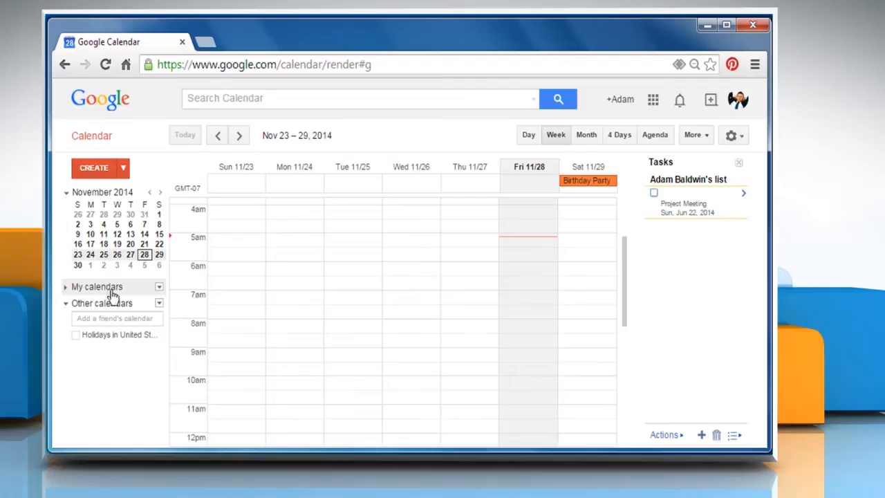
# - Expand My calendars, peek at the personal calendar's options menu and dismiss it
pyautogui.click(66, 286)
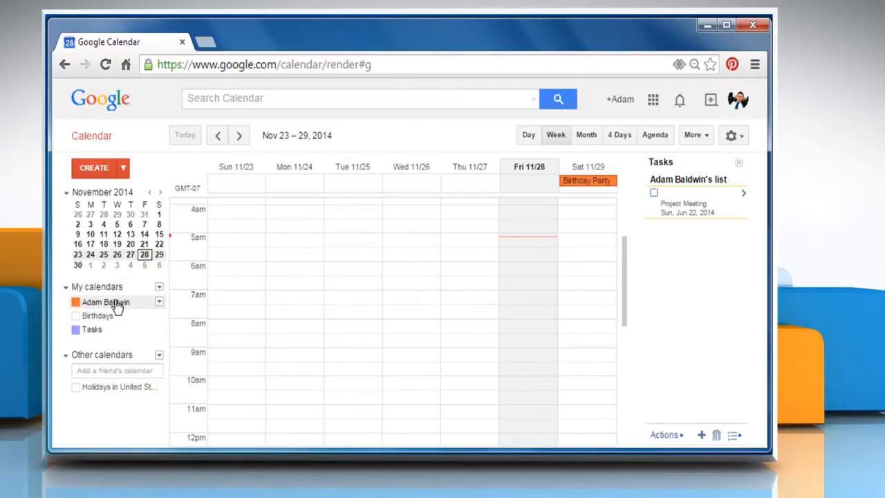
pyautogui.click(159, 302)
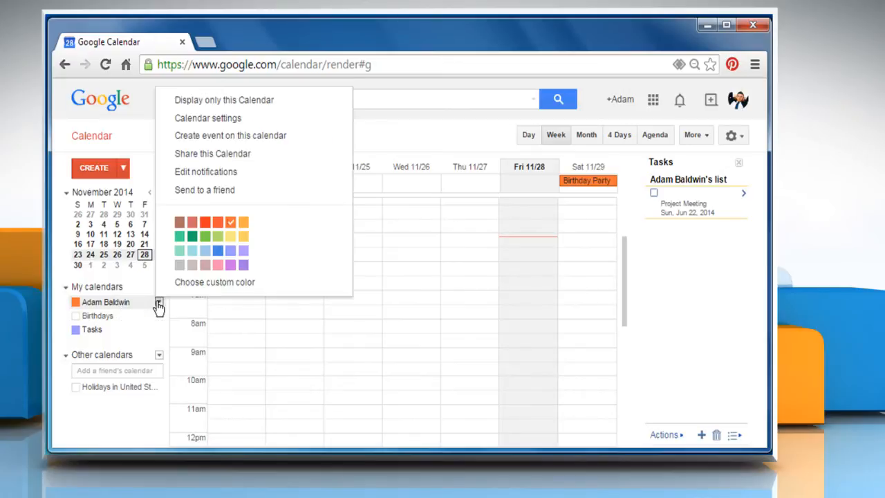
pyautogui.moveTo(225, 172)
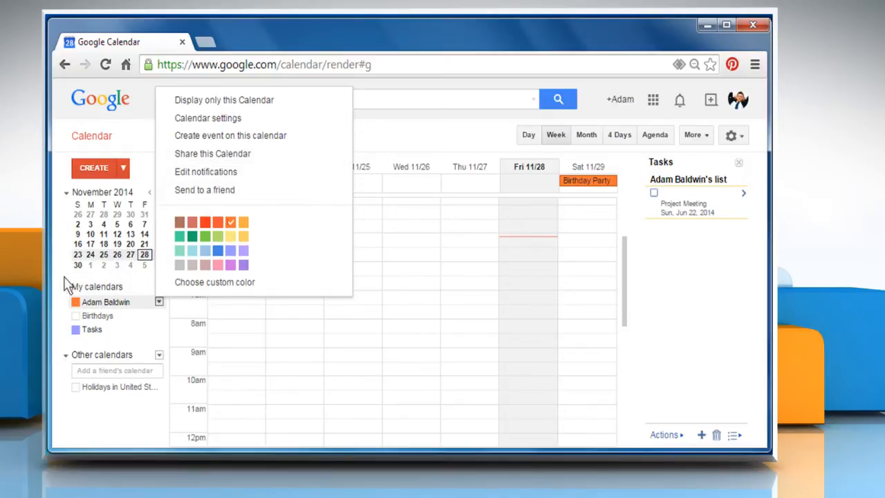
pyautogui.click(159, 287)
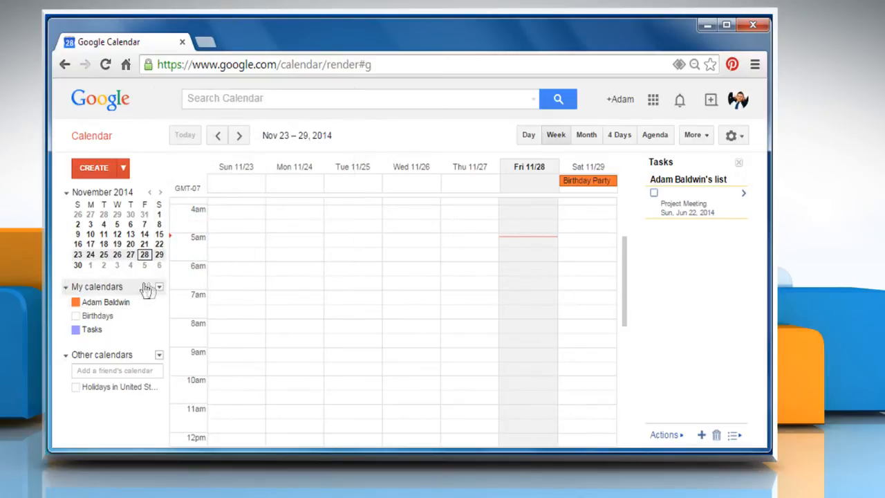
# - Create a new calendar from the My calendars menu and name it 'My New Calendar'
pyautogui.click(159, 286)
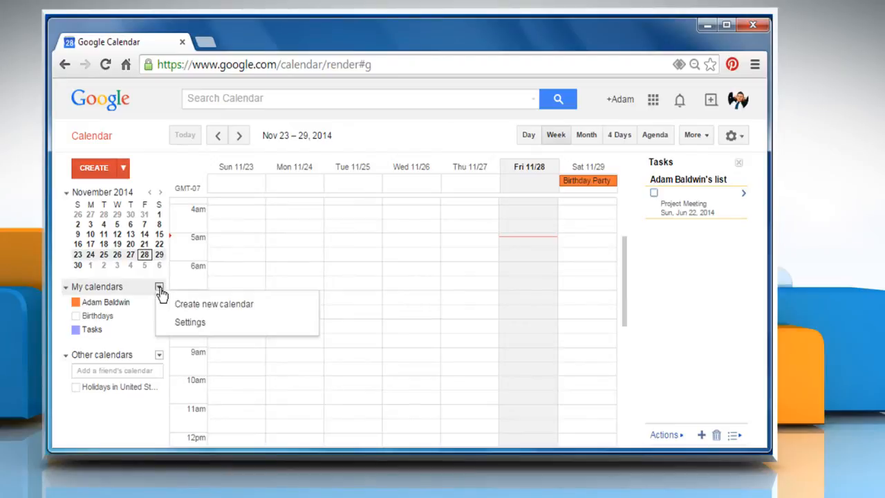
pyautogui.moveTo(218, 307)
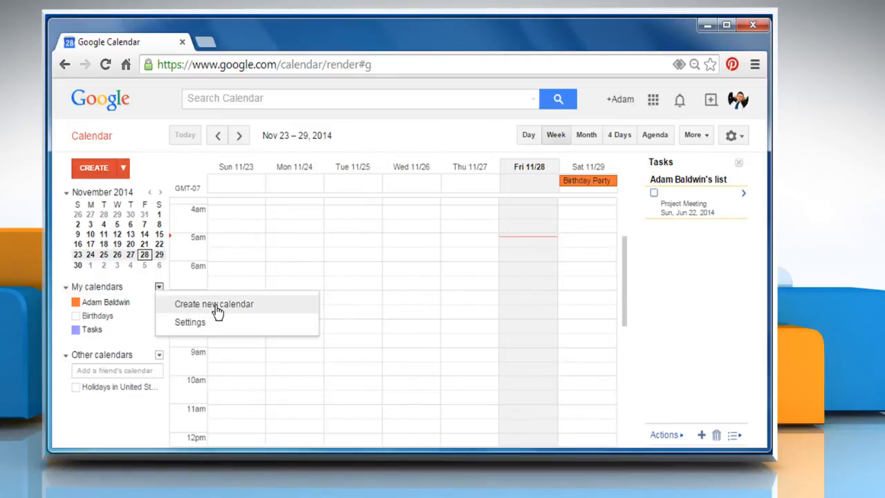
pyautogui.click(212, 304)
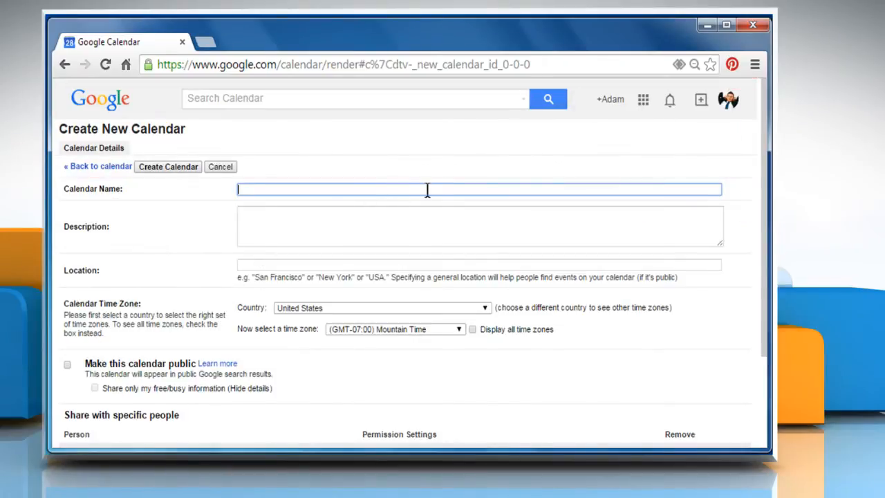
pyautogui.write('My New Calendar')
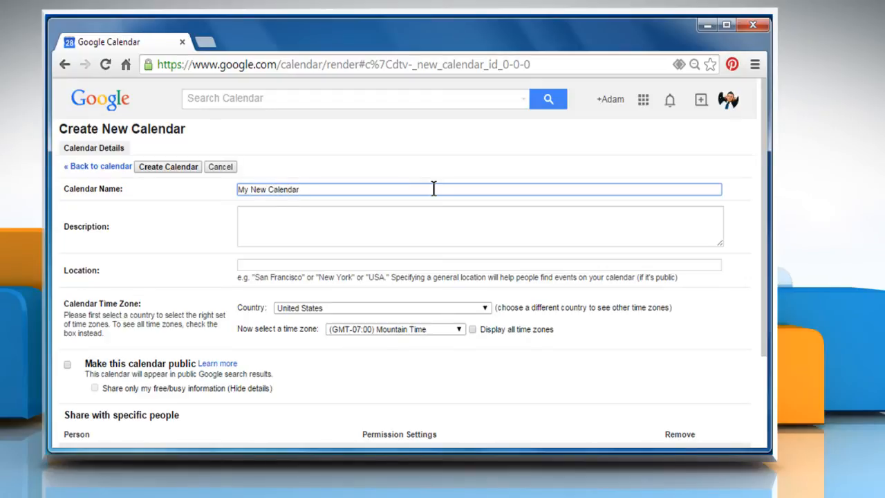
# - Add one person under Share with specific people with 'Make changes to events' permission and create the calendar
pyautogui.scroll(-3)
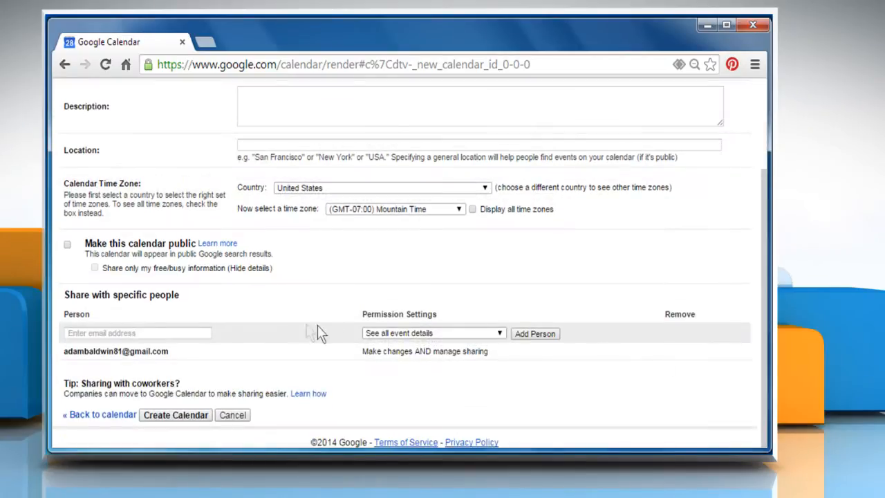
pyautogui.moveTo(190, 305)
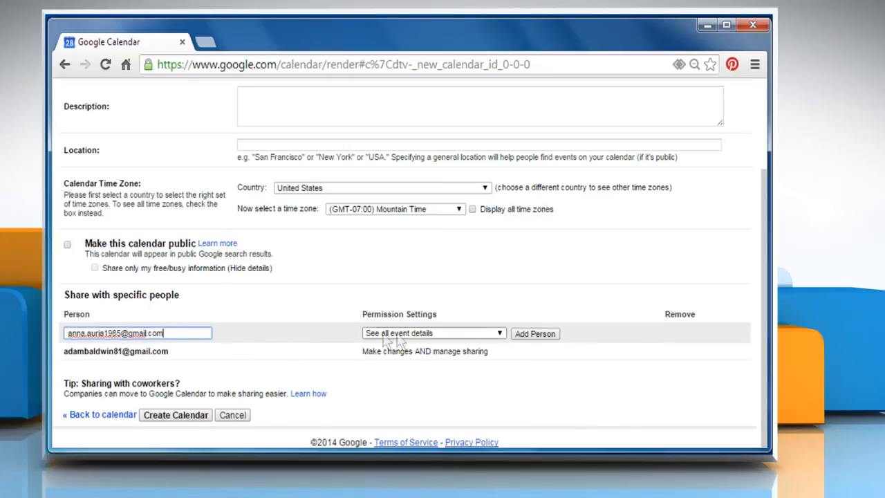
pyautogui.click(431, 332)
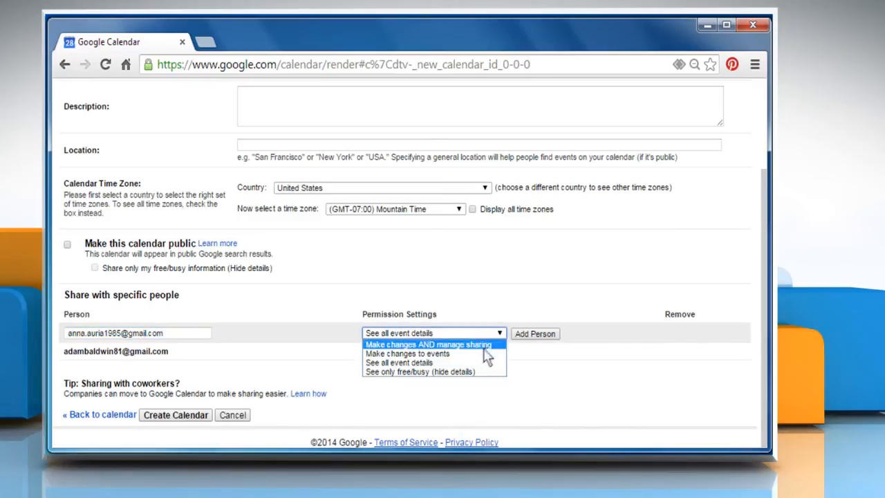
pyautogui.moveTo(407, 354)
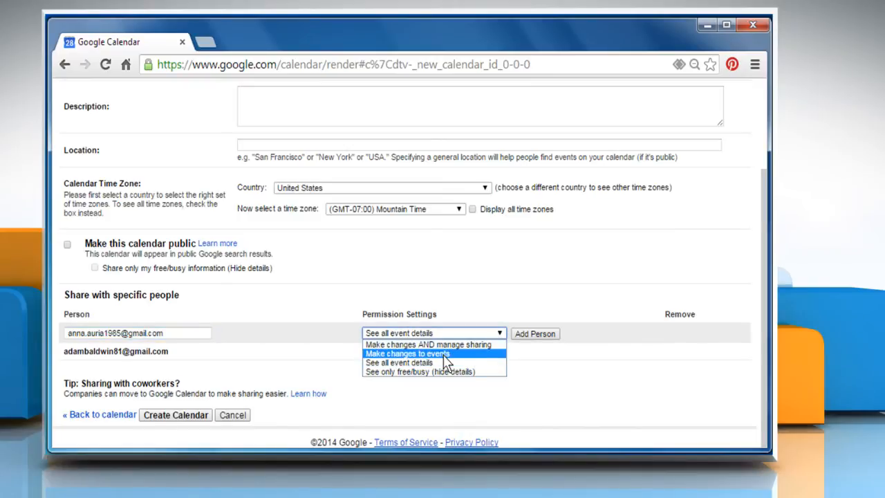
pyautogui.click(407, 354)
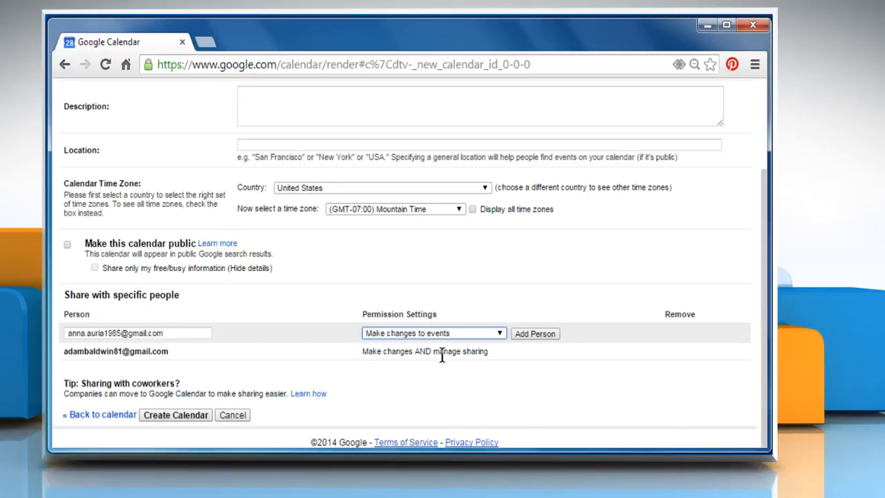
pyautogui.click(534, 333)
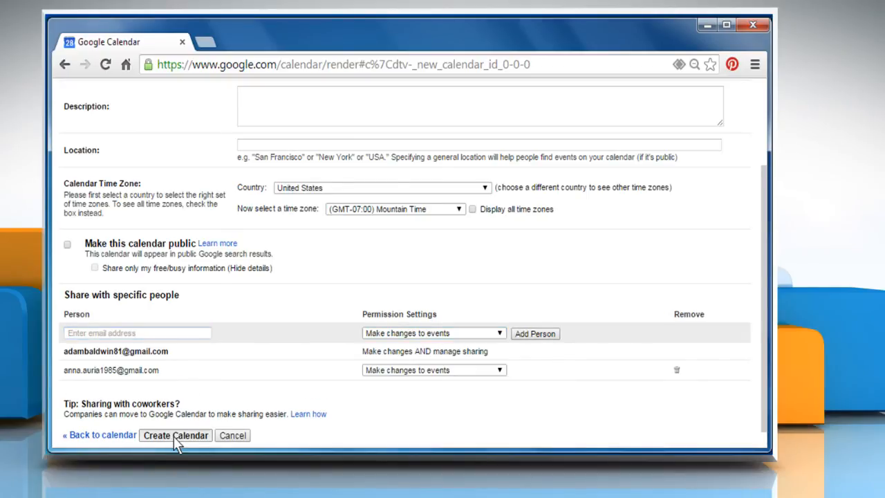
pyautogui.click(175, 434)
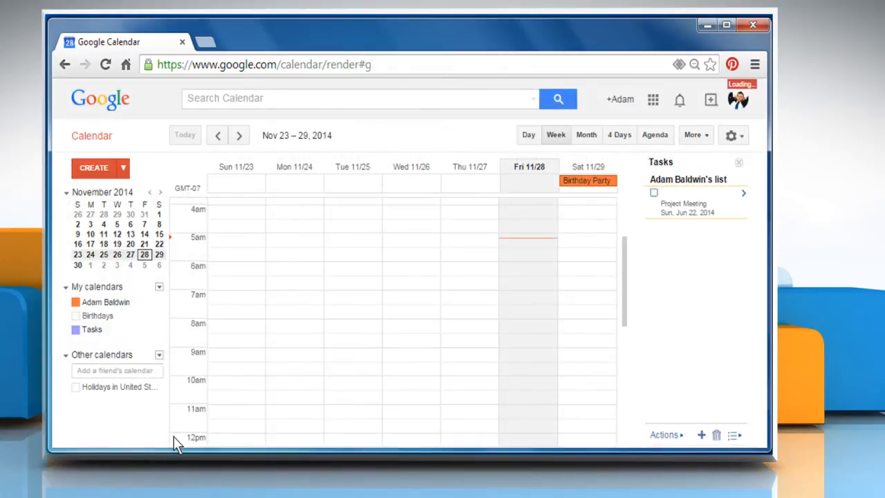
pyautogui.moveTo(177, 431)
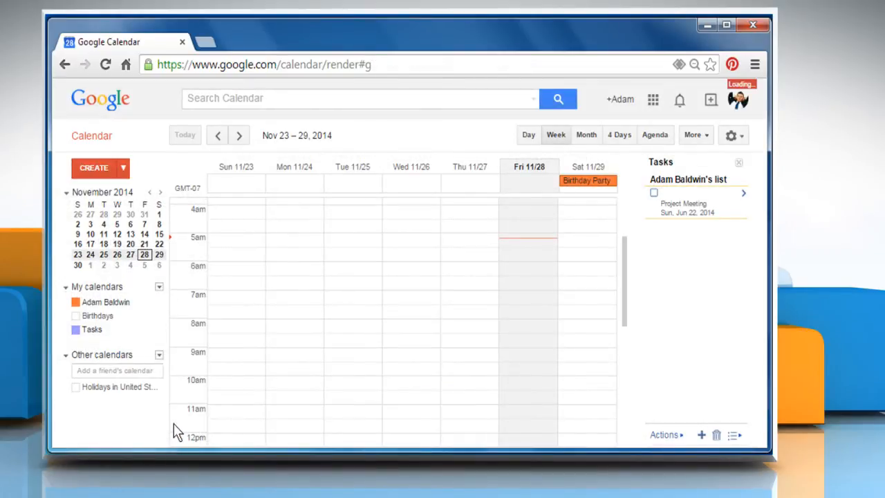